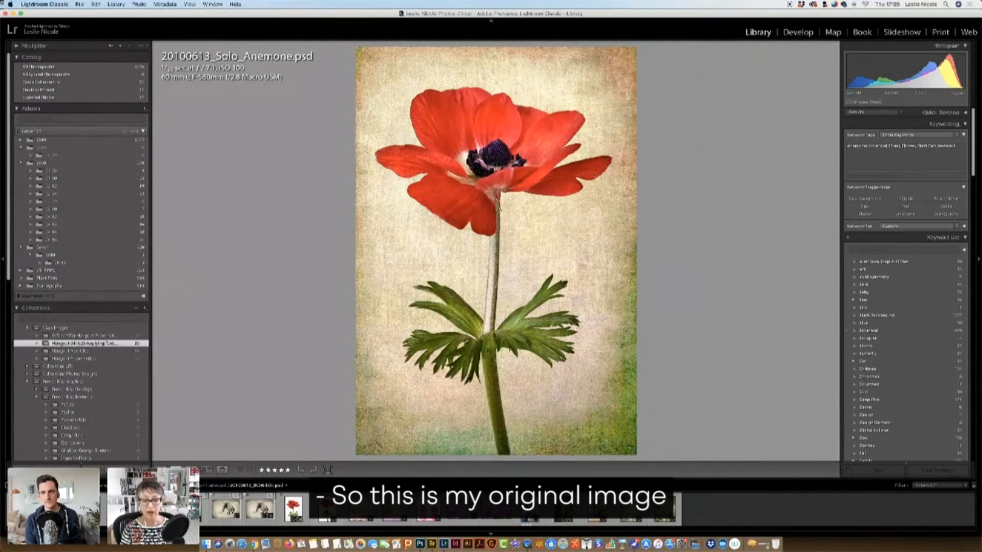
# Compare the white-background anemone with the finished textured version in Lightroom Classic.
pyautogui.click(324, 508)
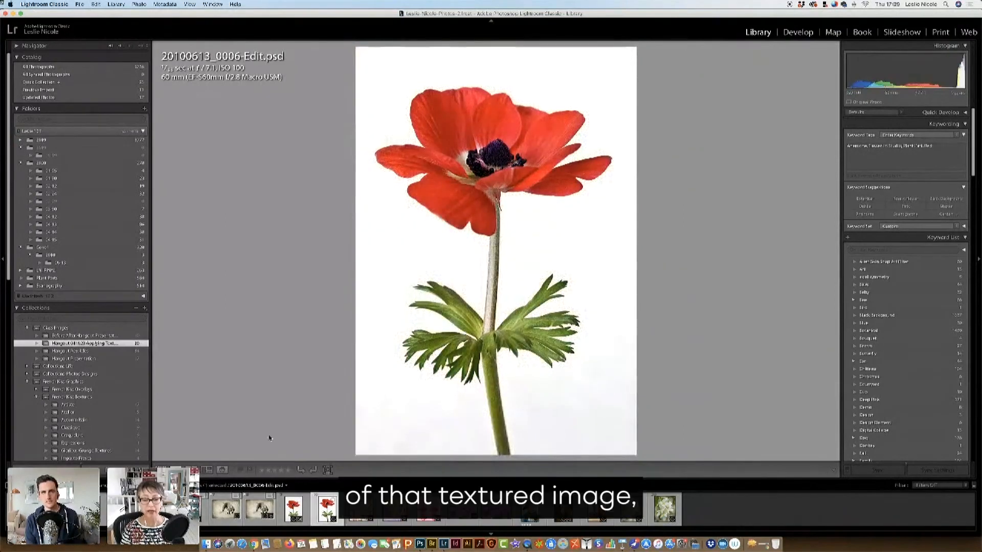
pyautogui.click(325, 508)
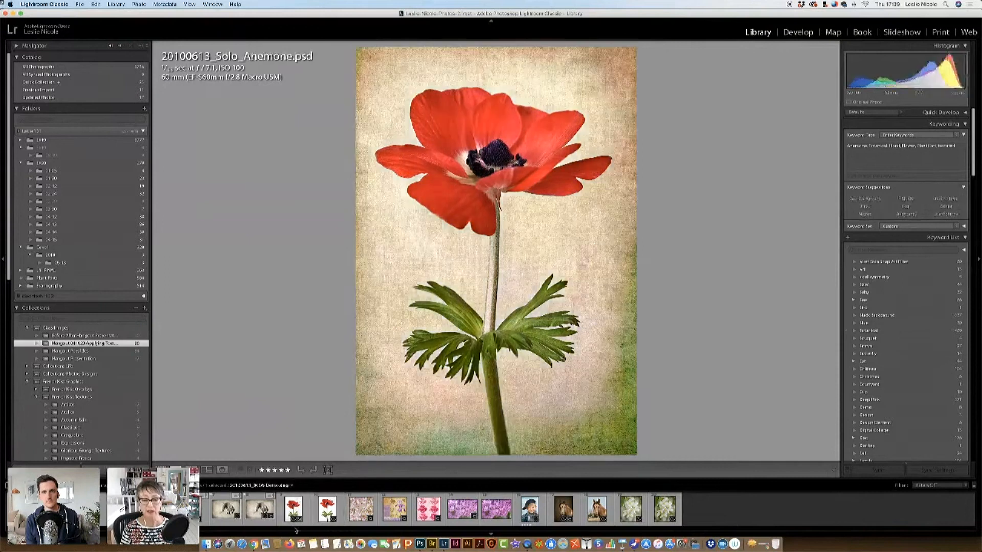
pyautogui.click(258, 508)
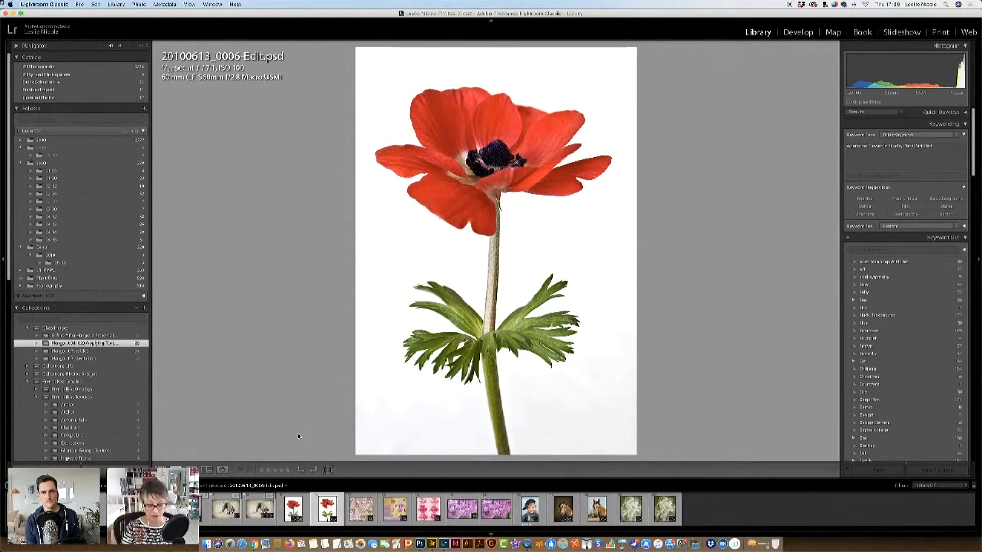
pyautogui.moveTo(243, 398)
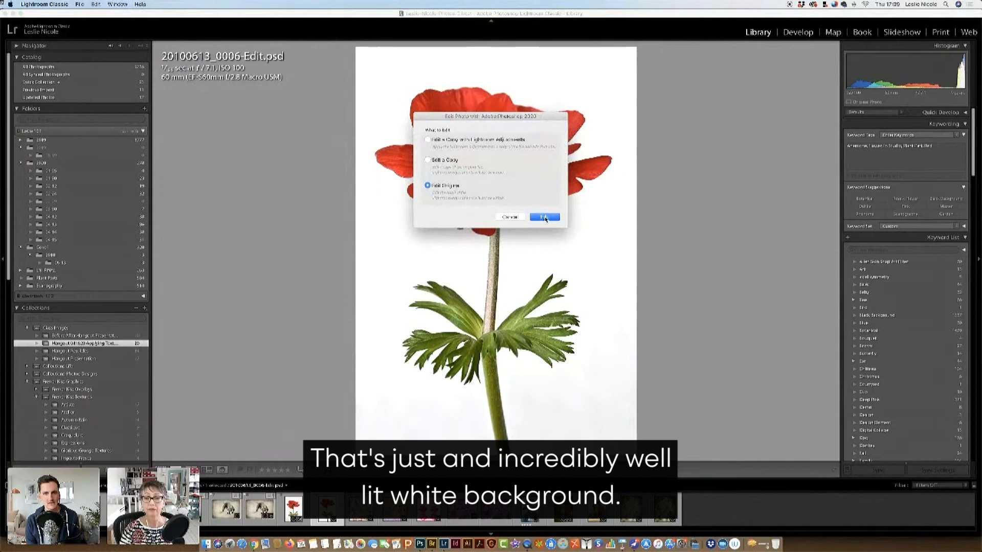
# Send the white-background anemone photo to Photoshop using Edit Original.
pyautogui.click(543, 216)
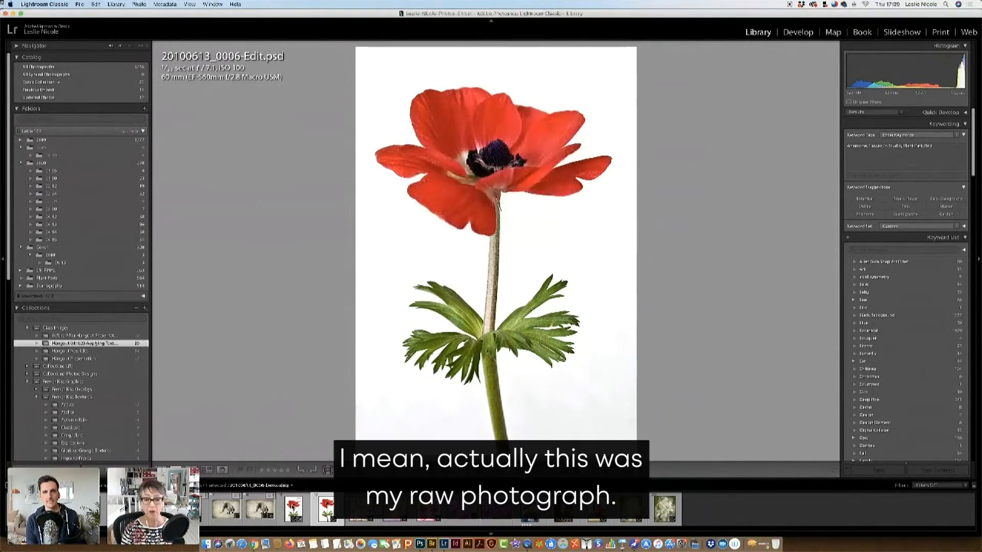
pyautogui.click(327, 509)
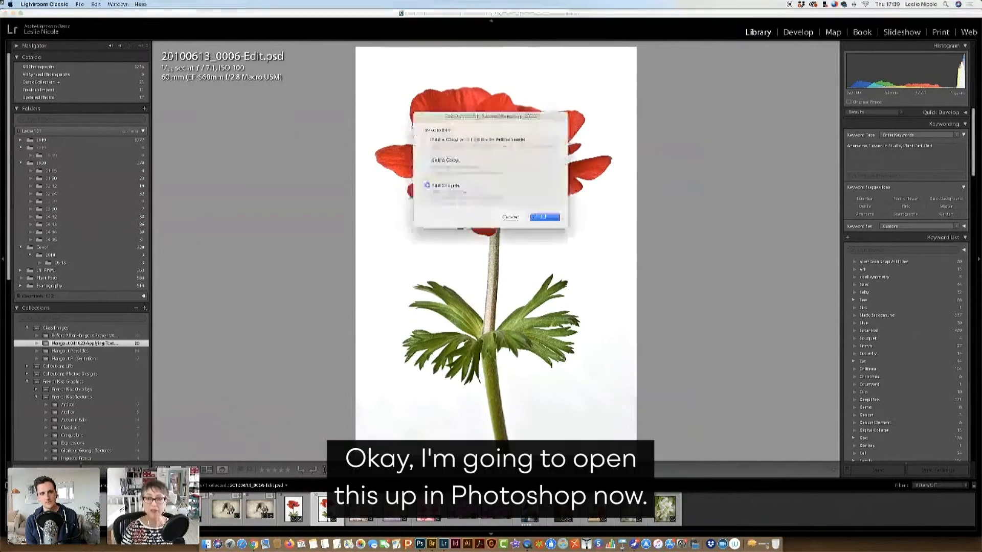
pyautogui.click(544, 216)
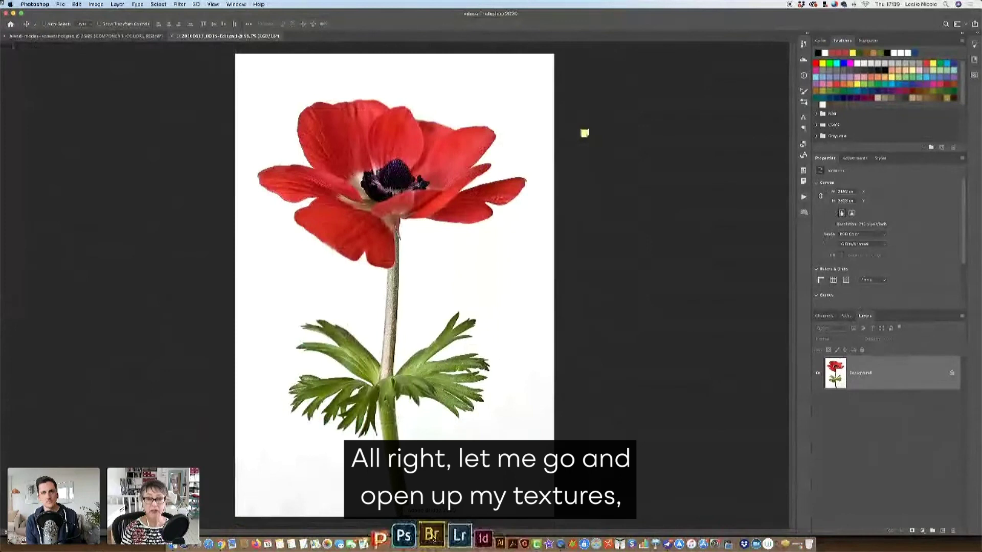
# Browse the FrenchKiss LesTextures 1 folder in Bridge and preview the green-edged linen texture.
pyautogui.click(432, 536)
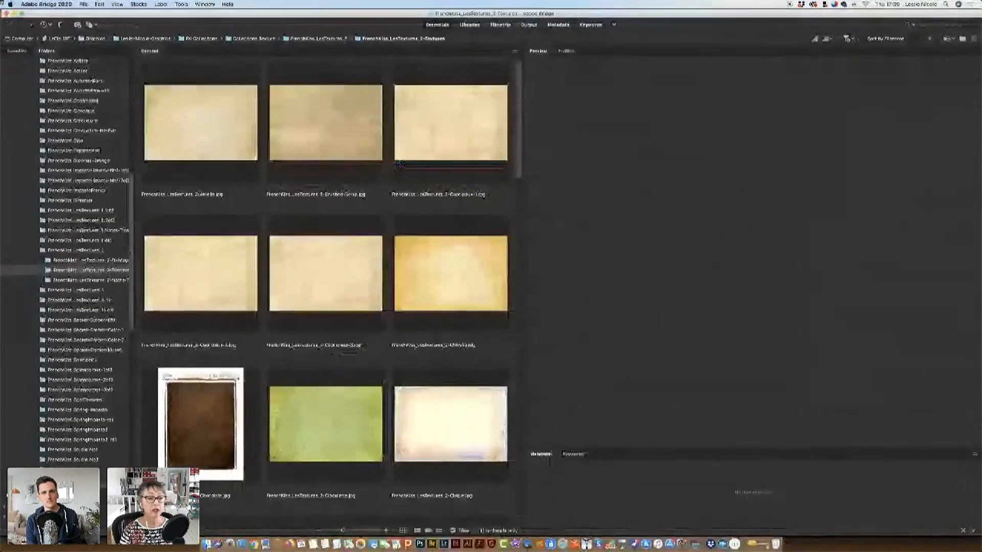
pyautogui.click(82, 211)
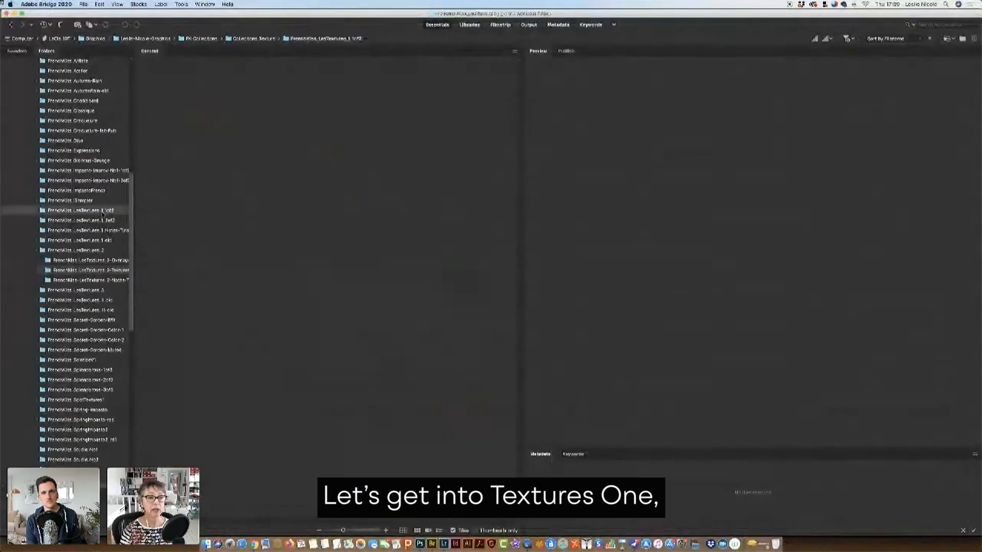
pyautogui.click(82, 209)
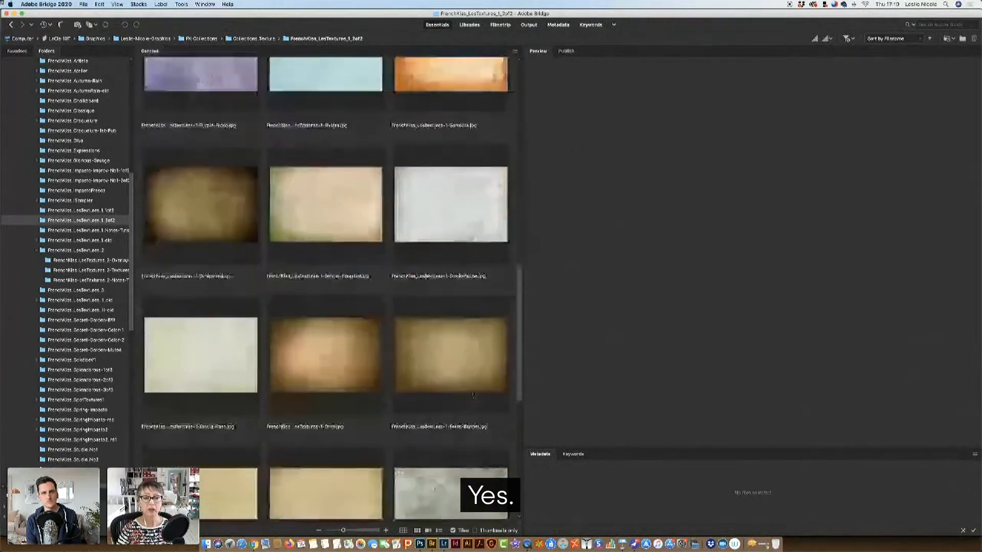
pyautogui.click(325, 206)
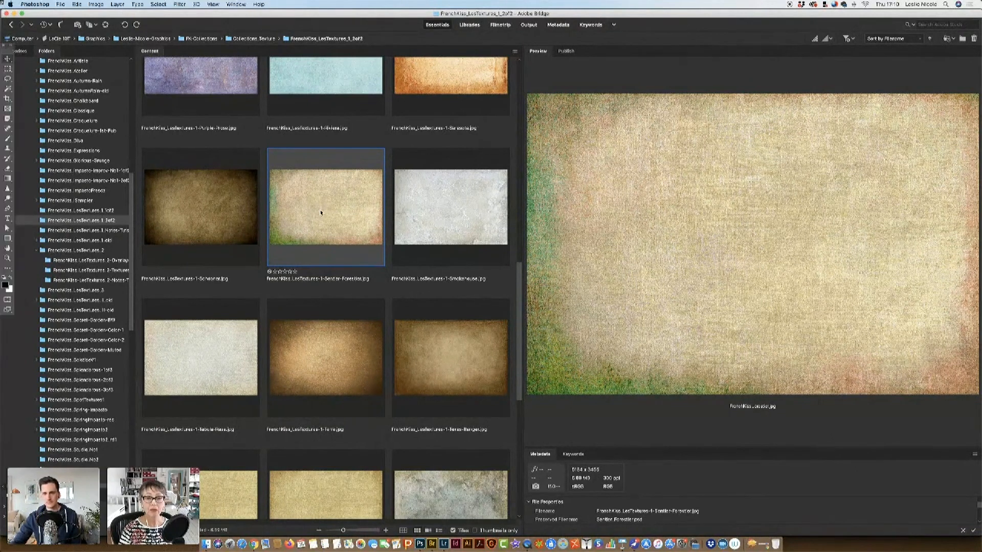
# Open the green-edged linen texture from Bridge as its own Photoshop document.
pyautogui.doubleClick(325, 208)
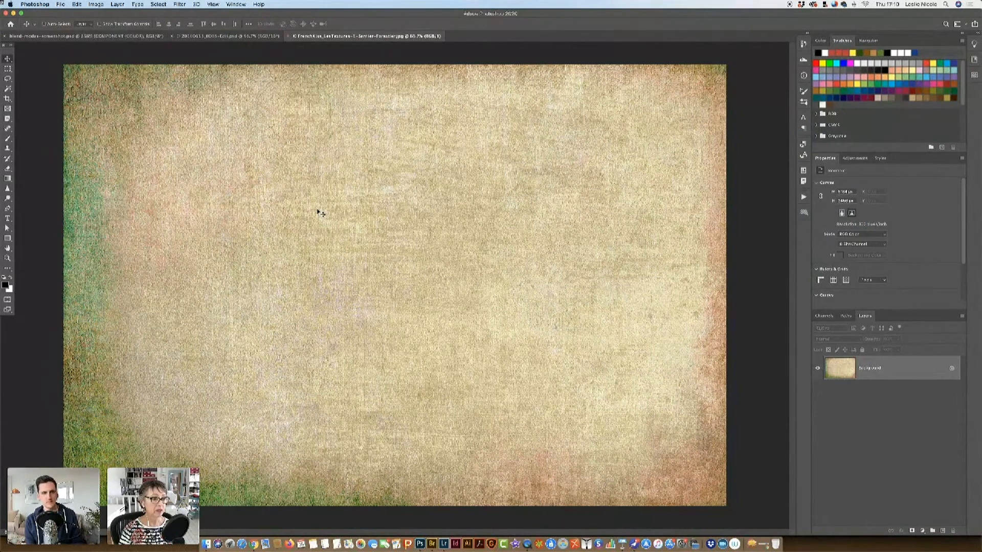
pyautogui.moveTo(321, 196)
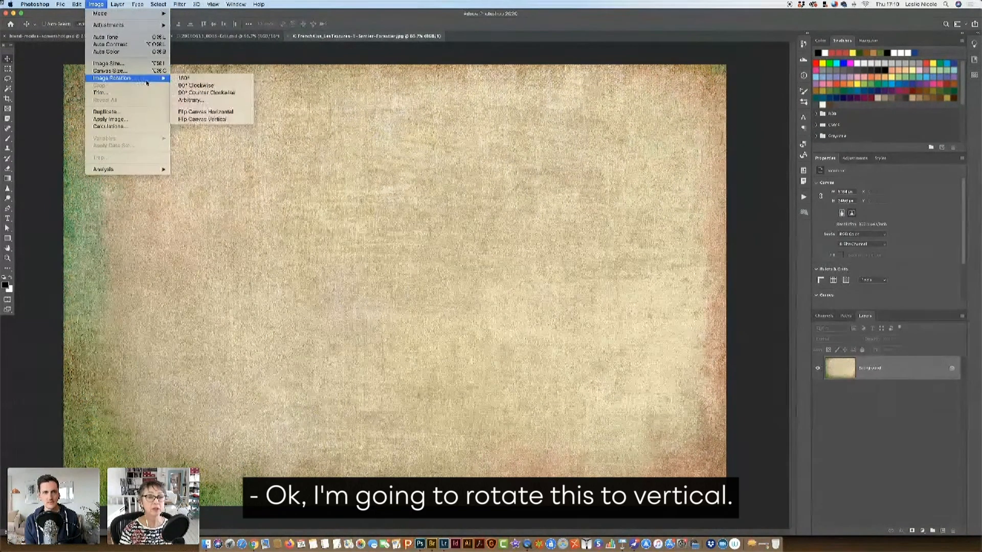
pyautogui.moveTo(207, 92)
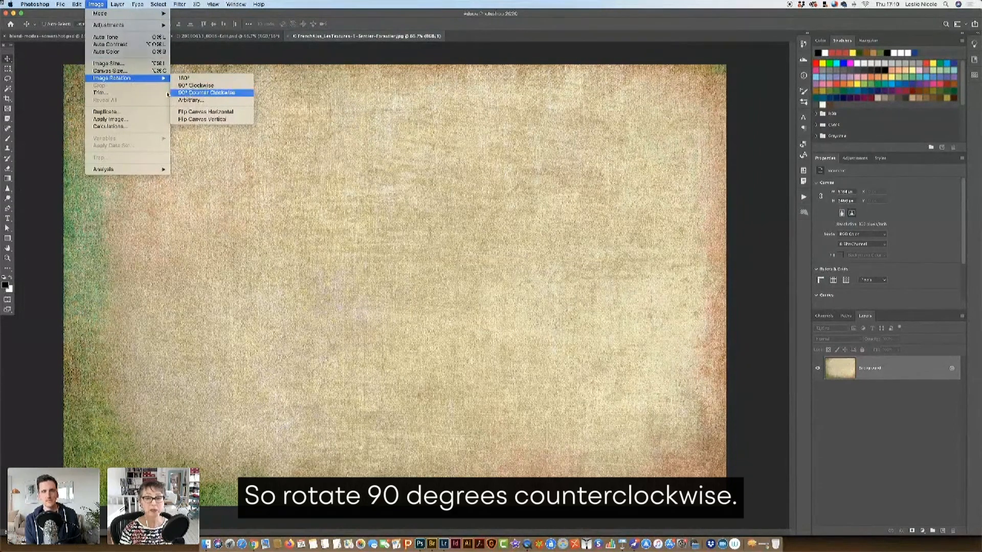
# Rotate the linen texture document 90° counterclockwise into portrait orientation.
pyautogui.click(207, 93)
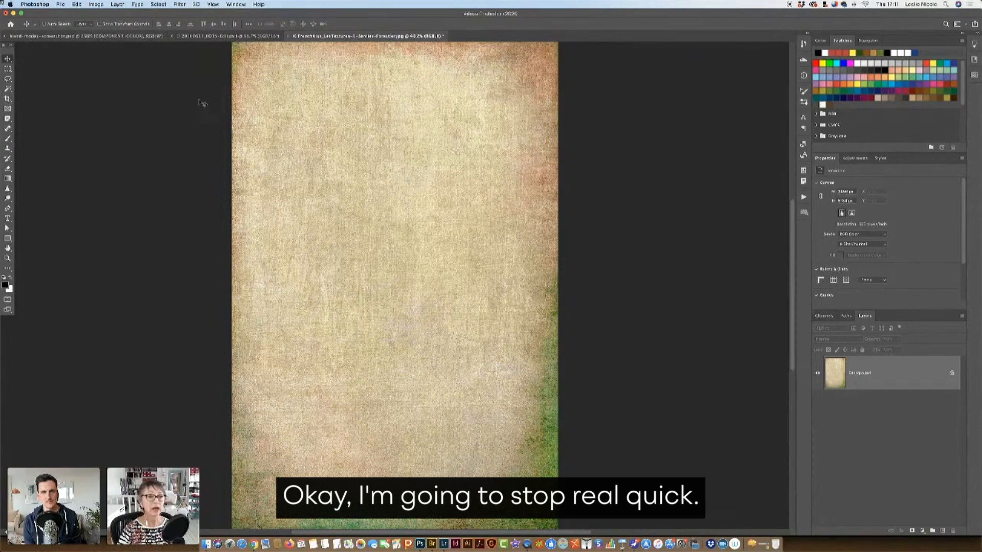
pyautogui.click(35, 4)
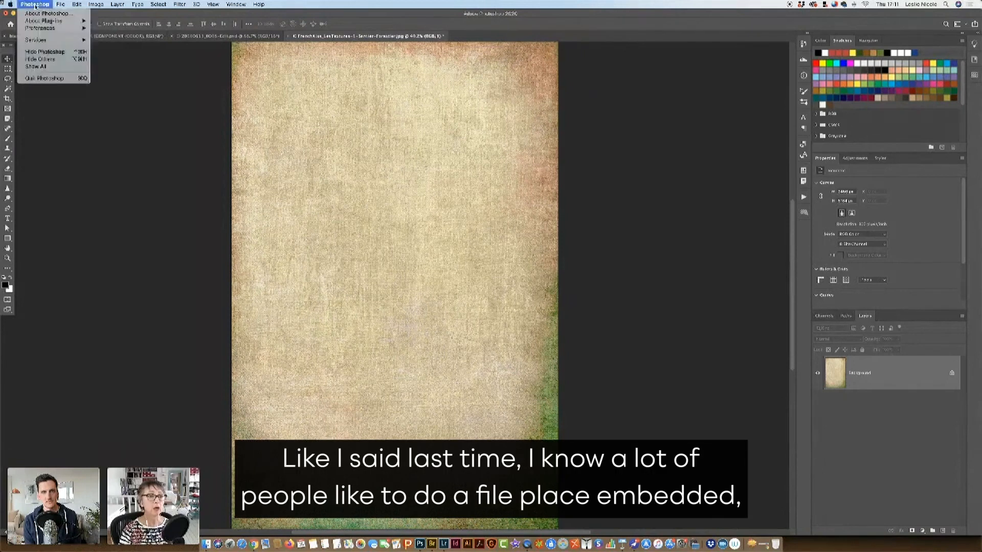
pyautogui.click(60, 4)
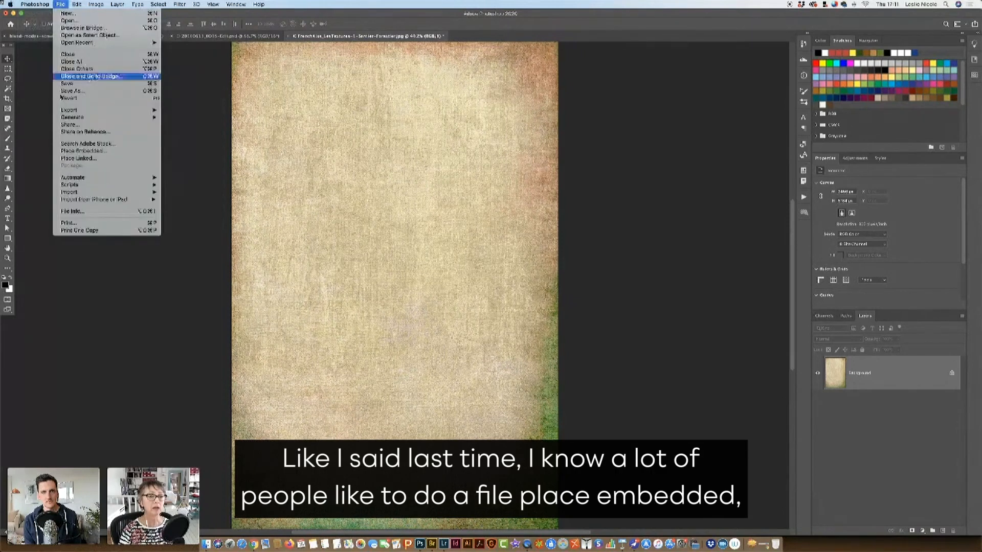
pyautogui.moveTo(82, 150)
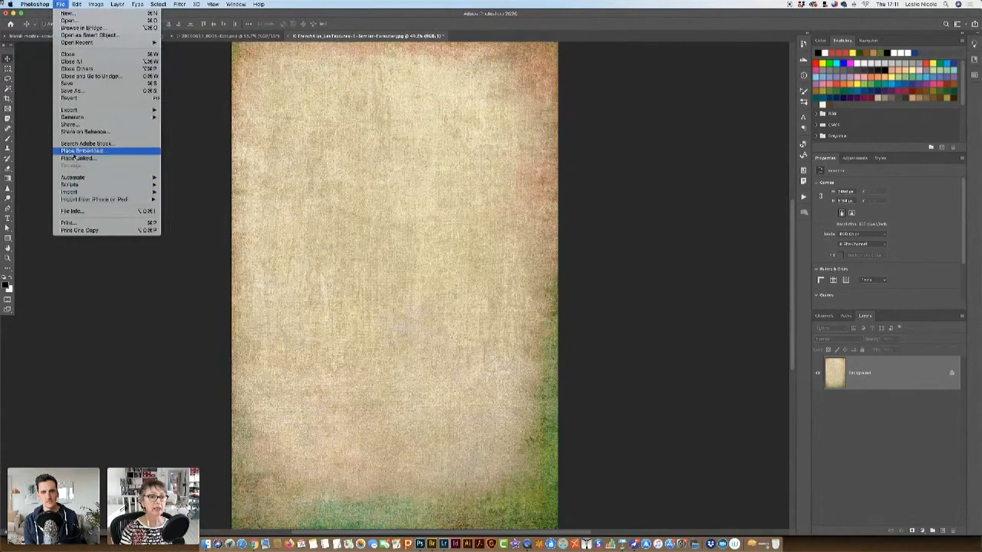
pyautogui.moveTo(47, 155)
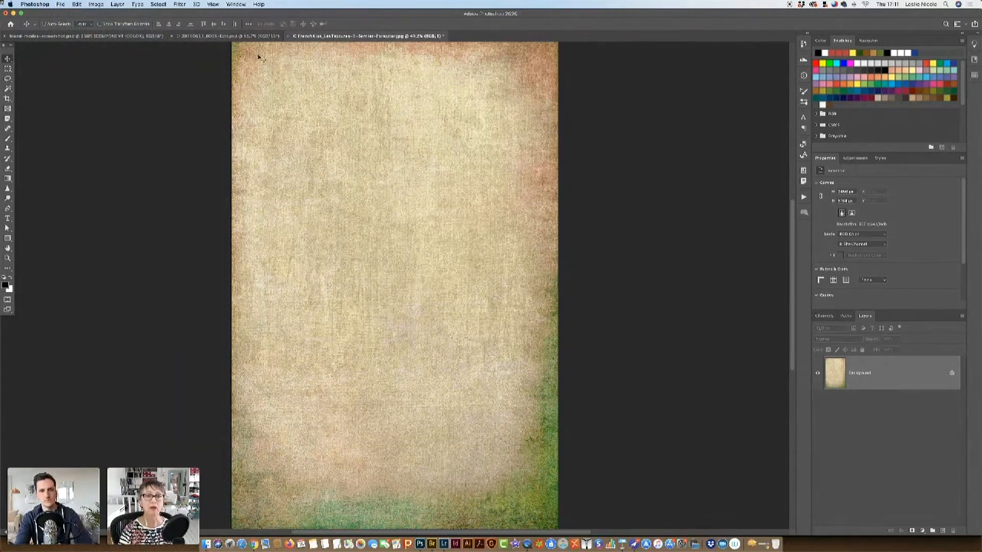
pyautogui.moveTo(201, 48)
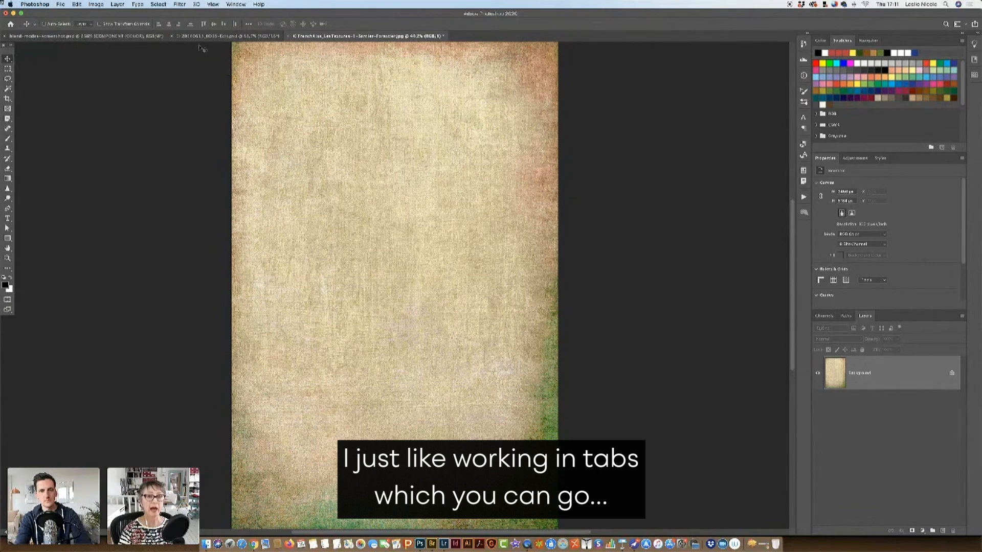
pyautogui.click(236, 4)
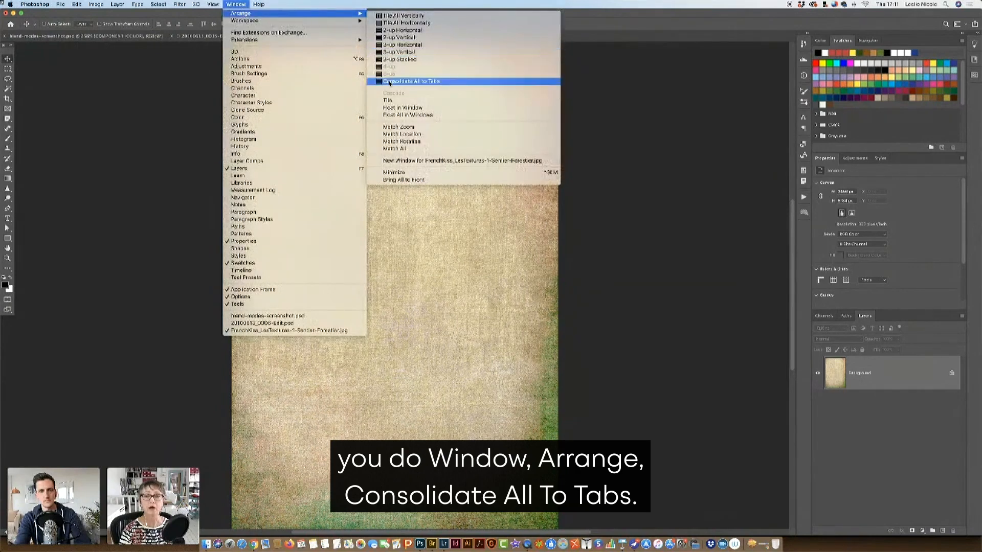
pyautogui.click(412, 81)
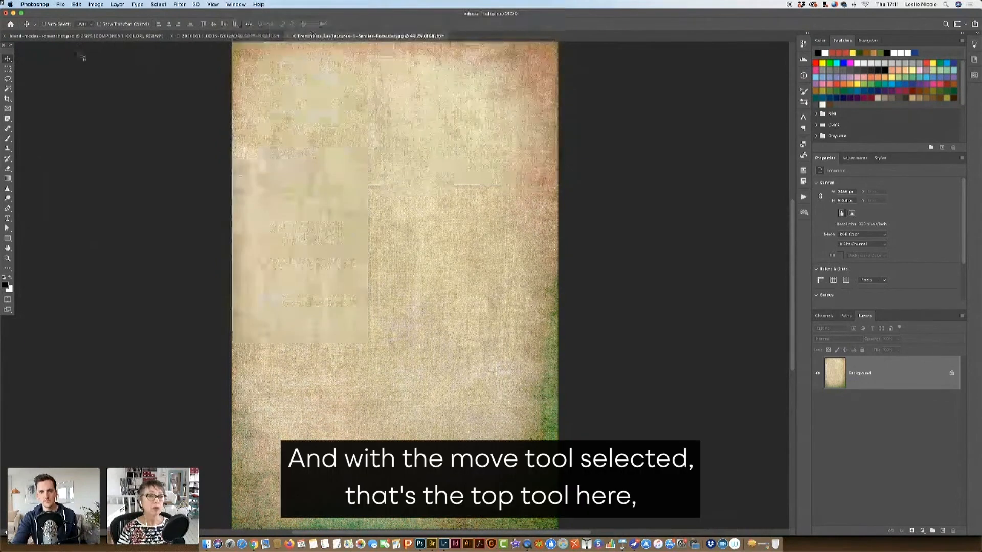
# Drag the texture with the Move tool into the anemone document as a new layer.
pyautogui.click(8, 59)
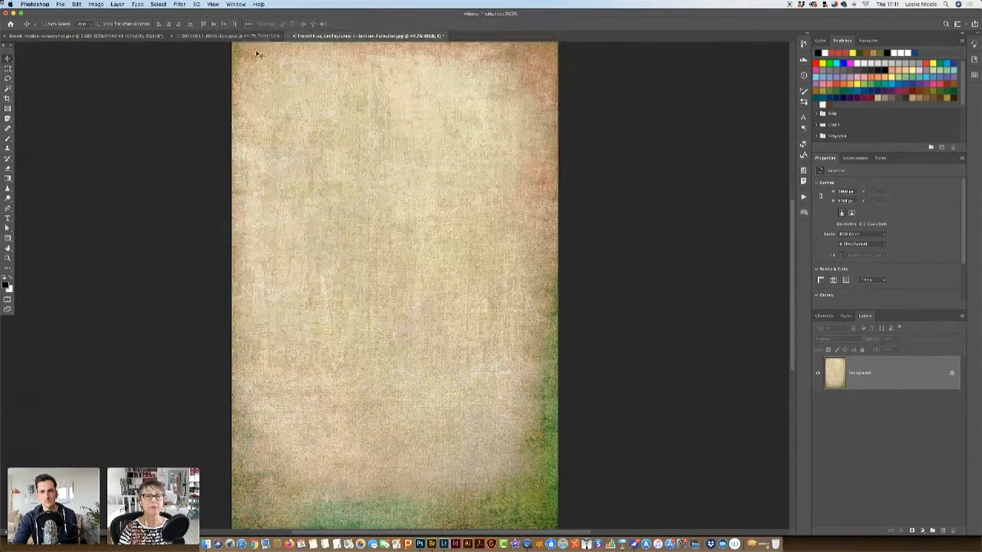
pyautogui.moveTo(256, 42)
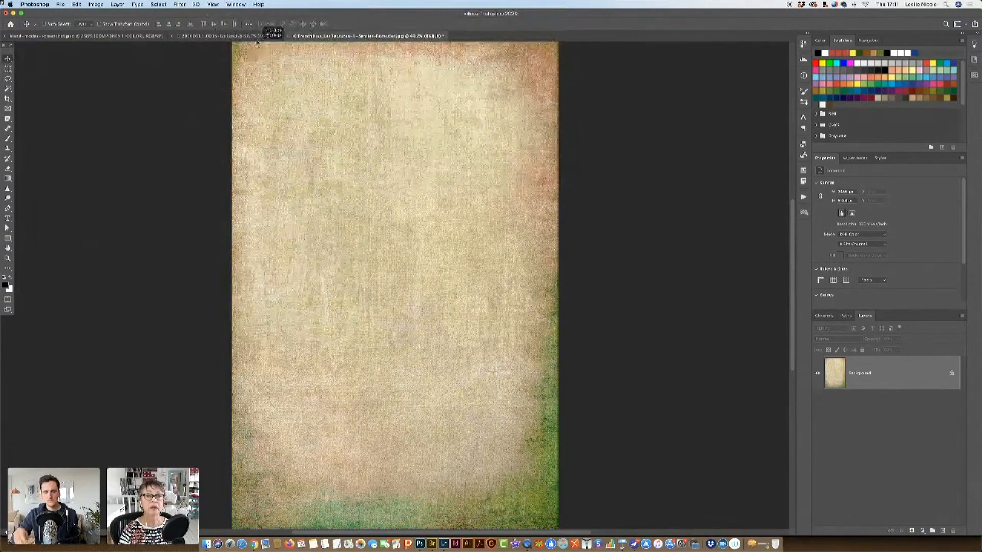
pyautogui.click(222, 36)
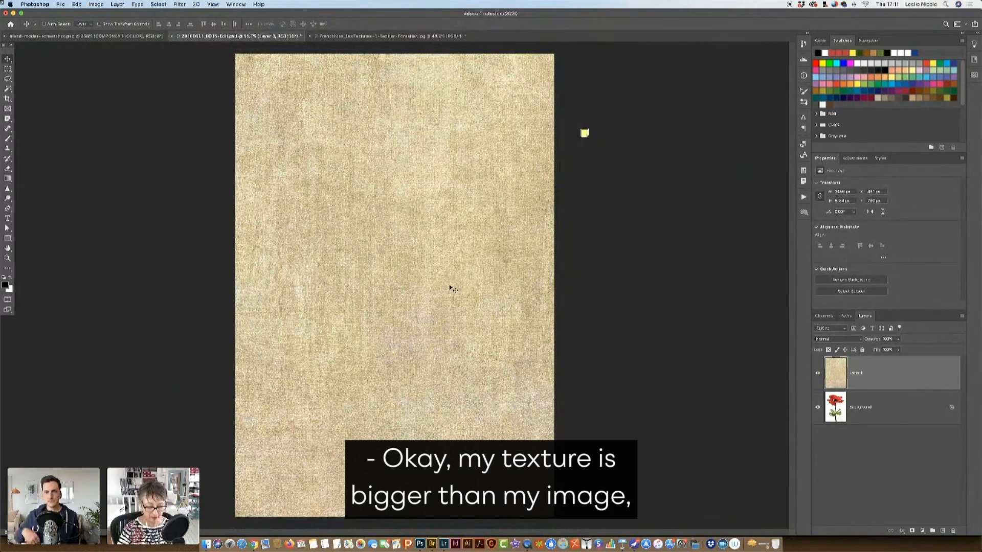
# Start a Free Transform on the texture layer and fit its oversized bounding box into view.
pyautogui.press('cmd+t')
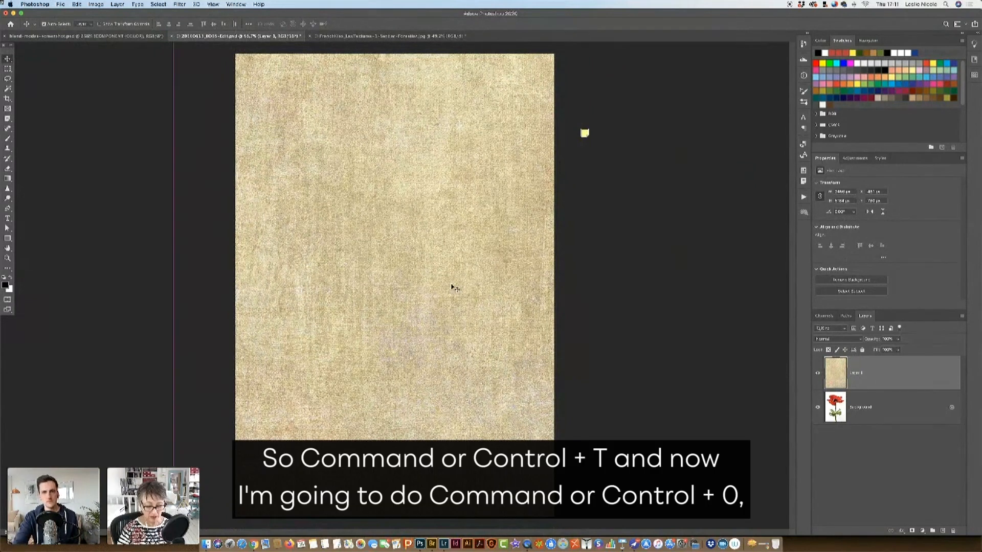
pyautogui.press('cmd+t')
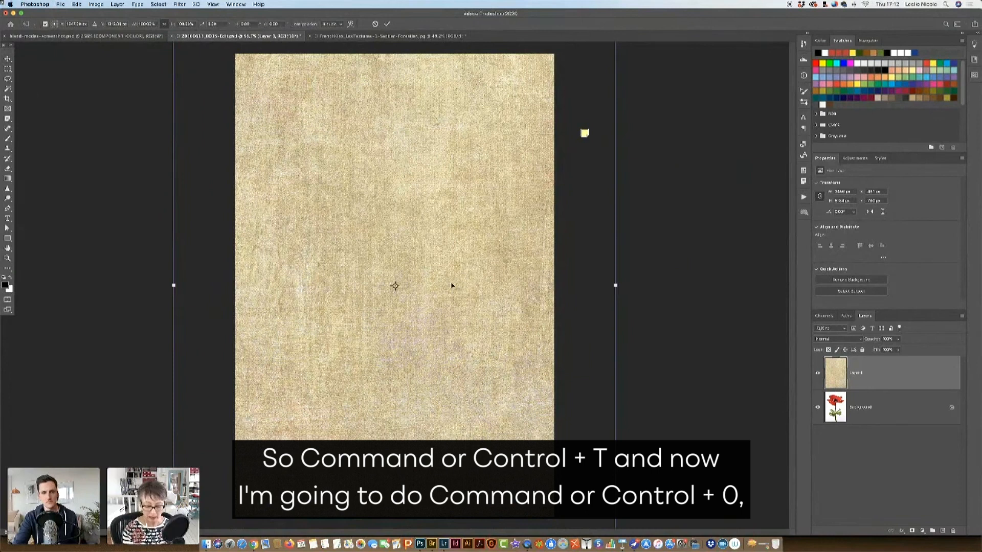
pyautogui.press('cmd+0')
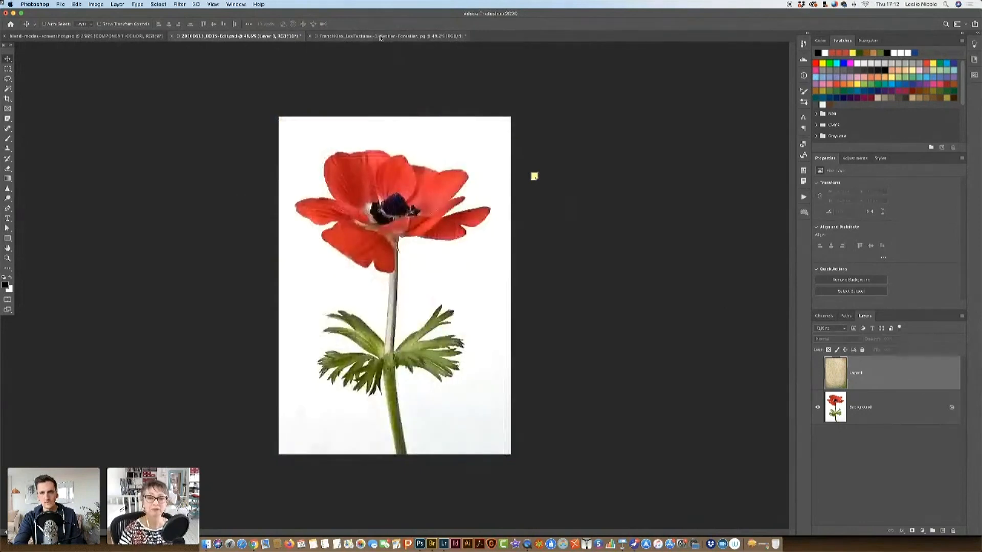
# Resize the linen texture document to match the anemone photo's pixel dimensions via Image Size.
pyautogui.click(381, 36)
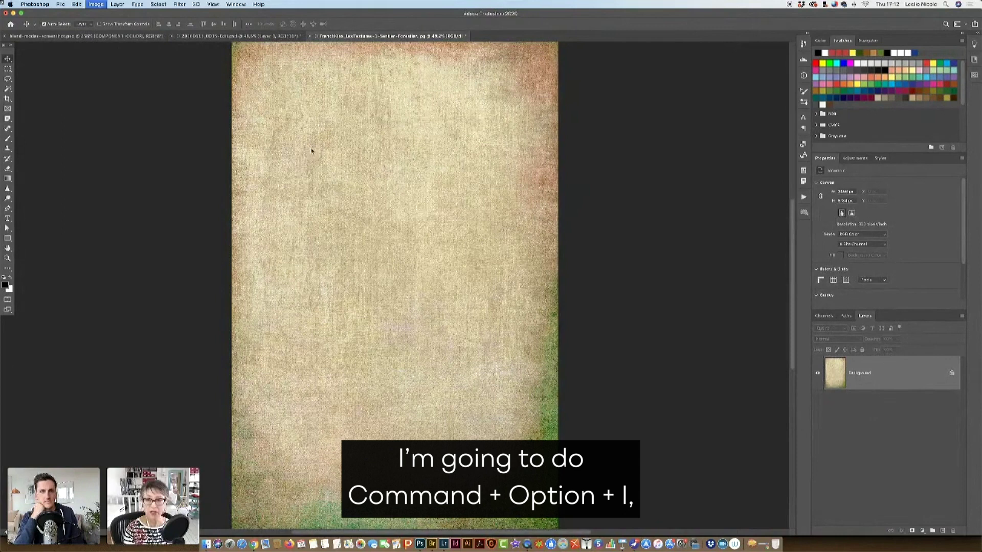
pyautogui.press('cmd+option+i')
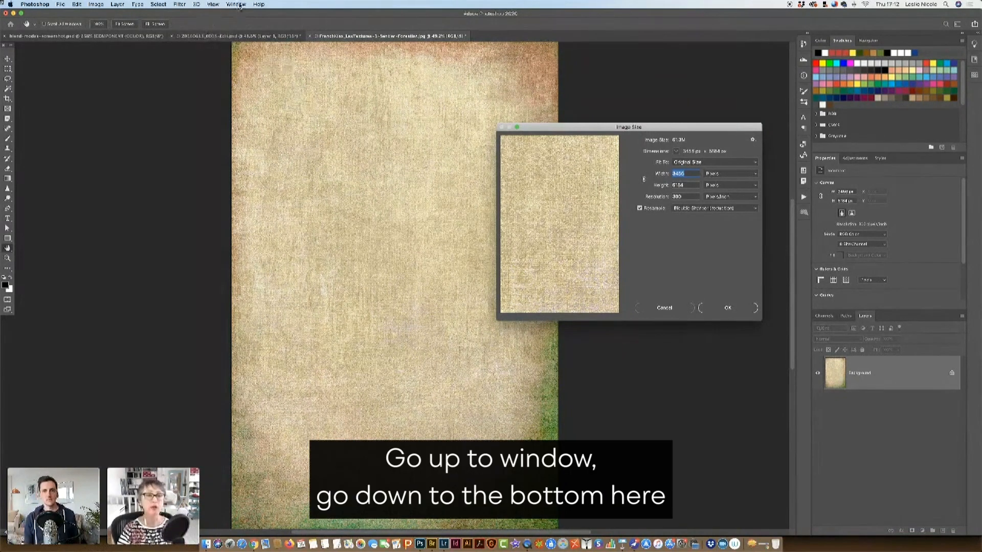
pyautogui.click(236, 4)
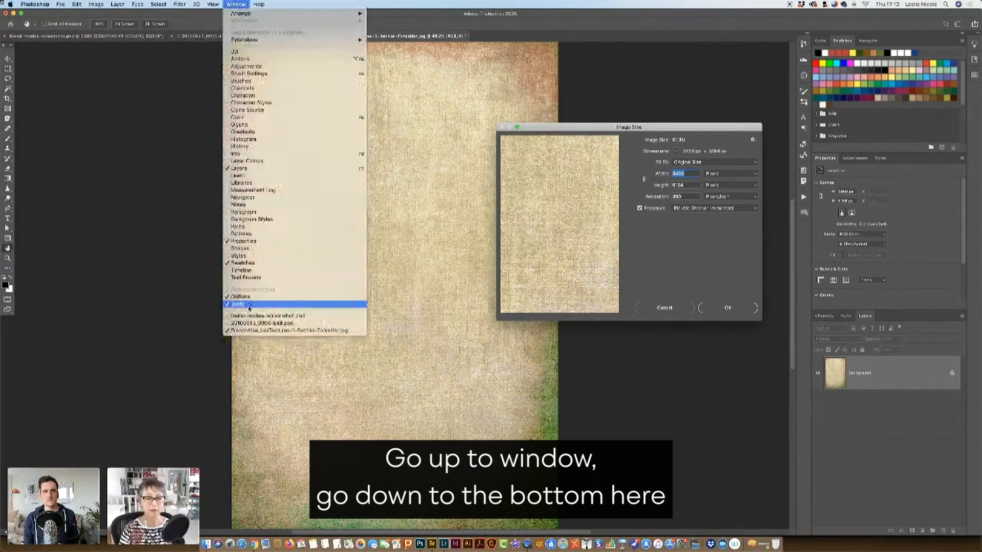
pyautogui.moveTo(263, 322)
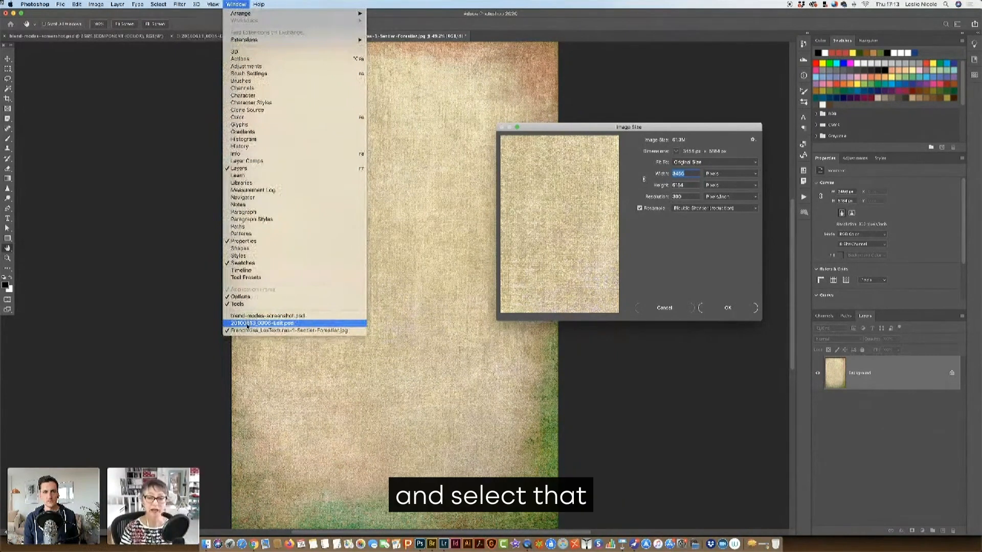
pyautogui.click(261, 323)
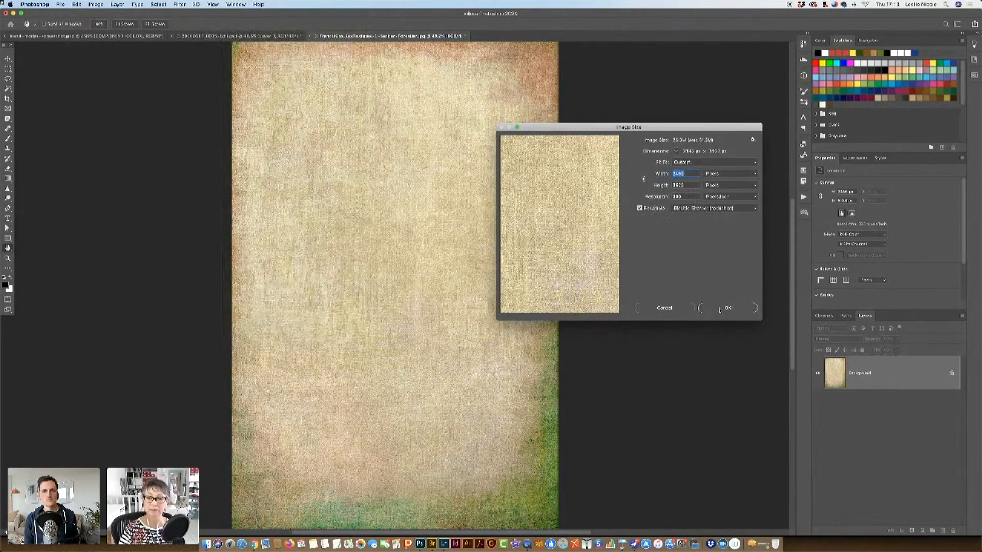
pyautogui.click(726, 308)
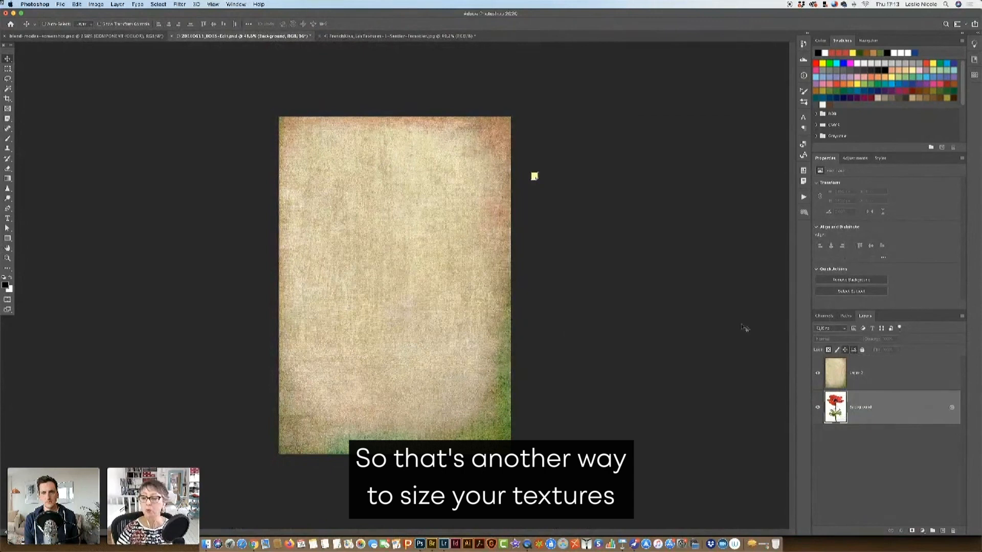
# Select the resized texture layer sitting above the anemone photo.
pyautogui.click(889, 372)
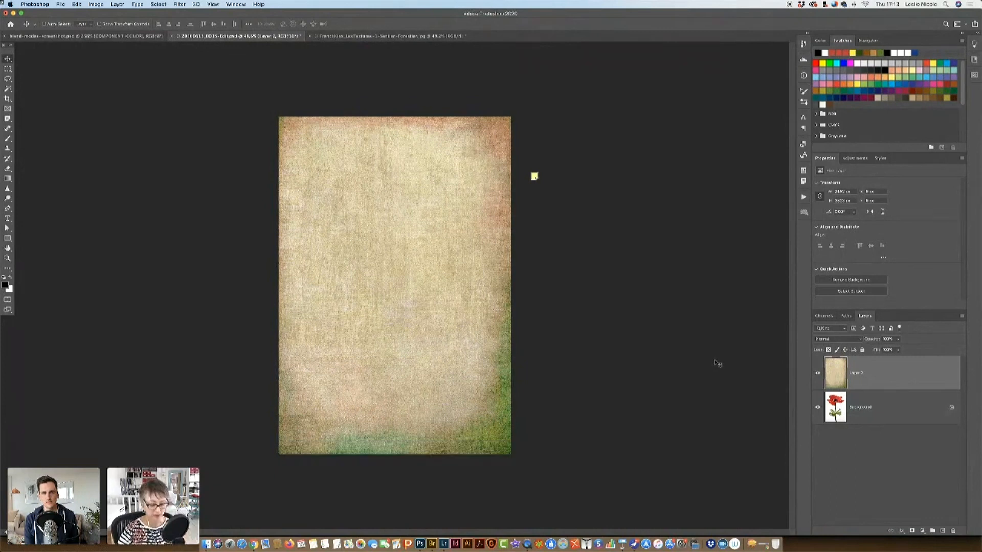
pyautogui.moveTo(719, 362)
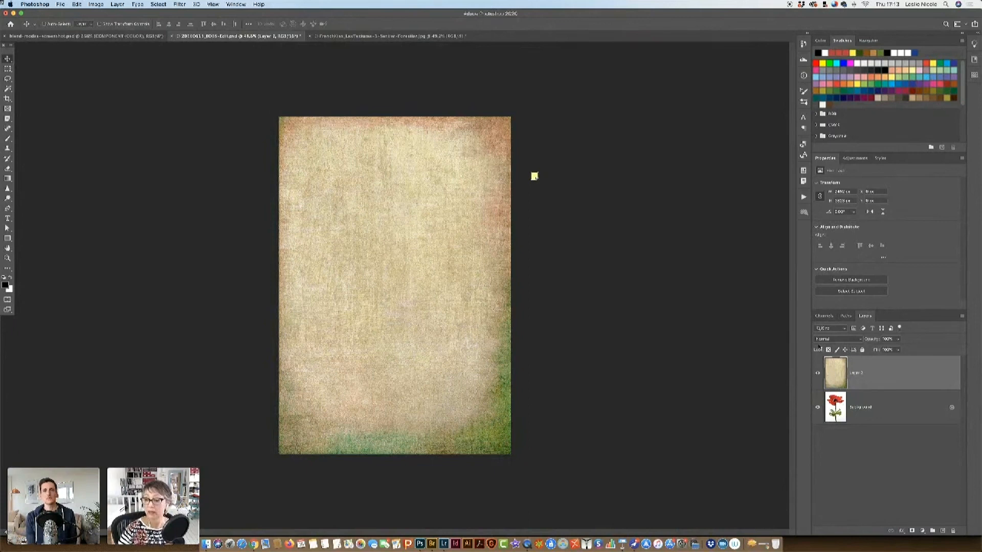
# Set the texture layer's blend mode to Multiply and enlarge the view.
pyautogui.click(829, 339)
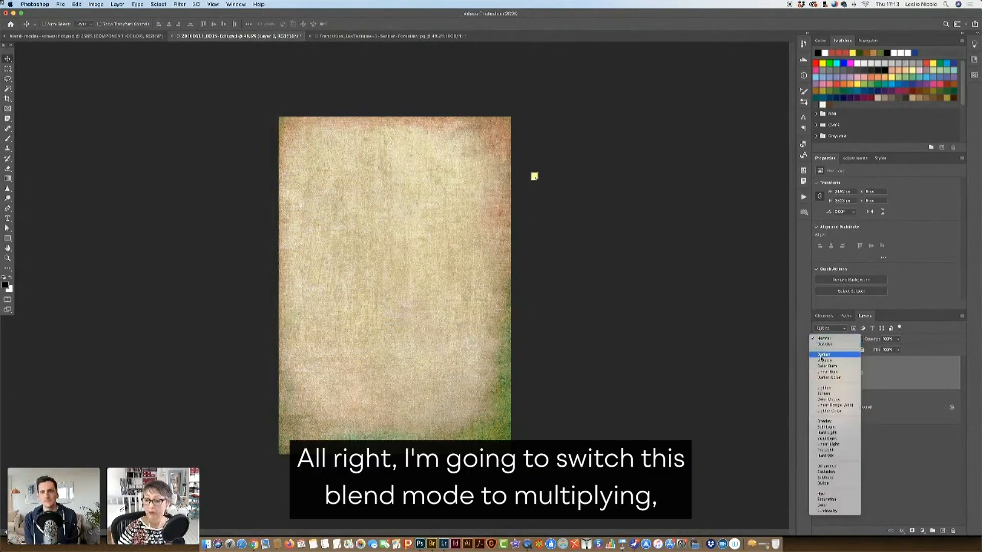
pyautogui.click(826, 360)
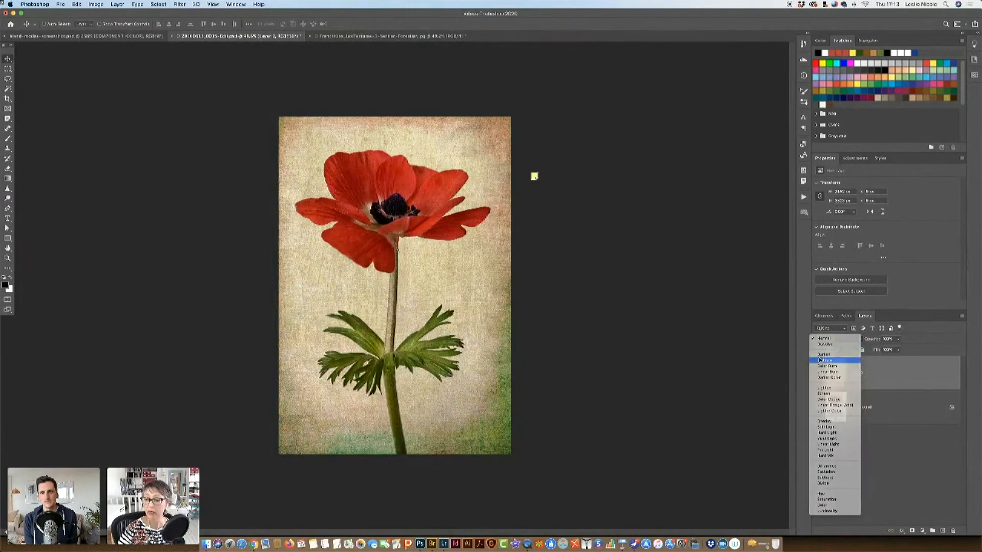
pyautogui.click(827, 361)
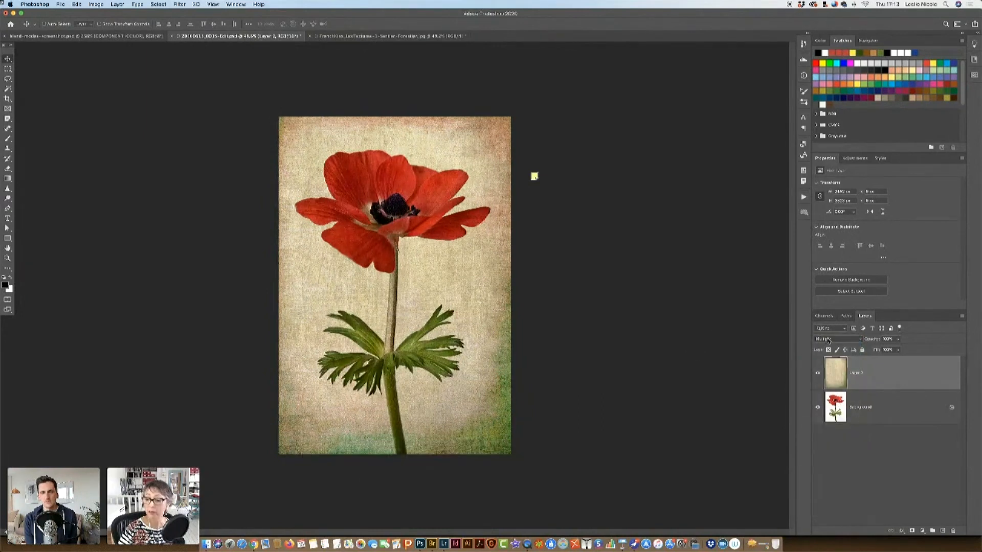
pyautogui.click(835, 338)
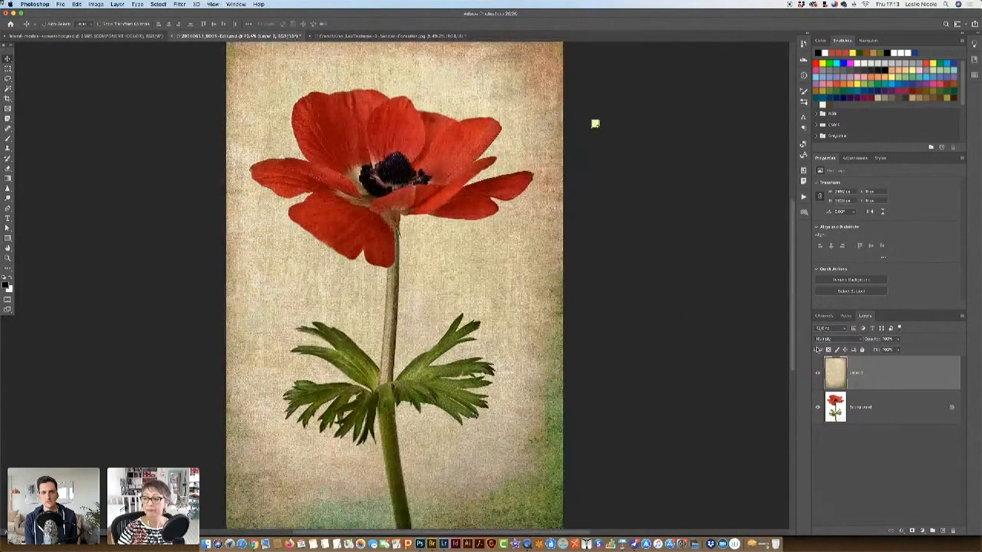
# Compare Normal against Multiply and keep Multiply as the texture's blend mode.
pyautogui.click(831, 338)
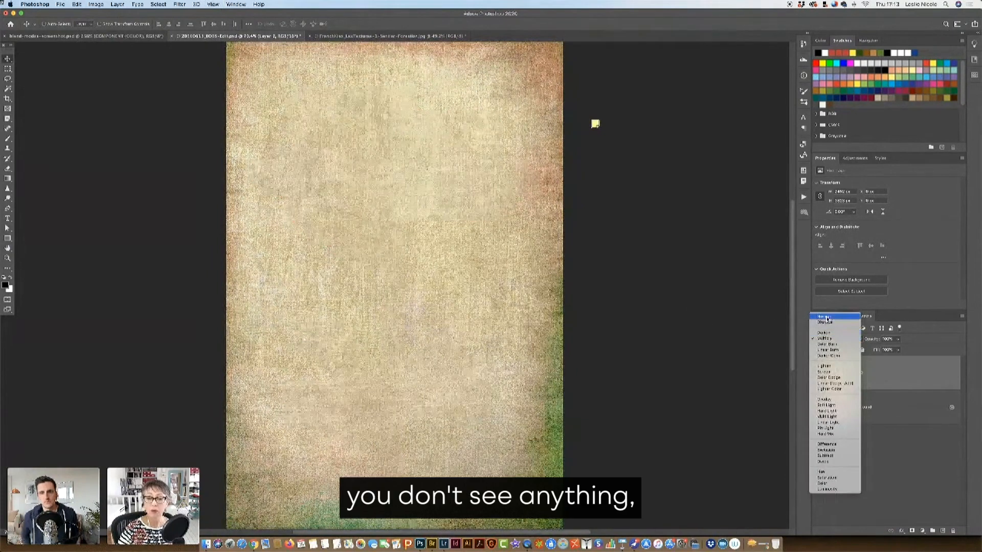
pyautogui.click(826, 338)
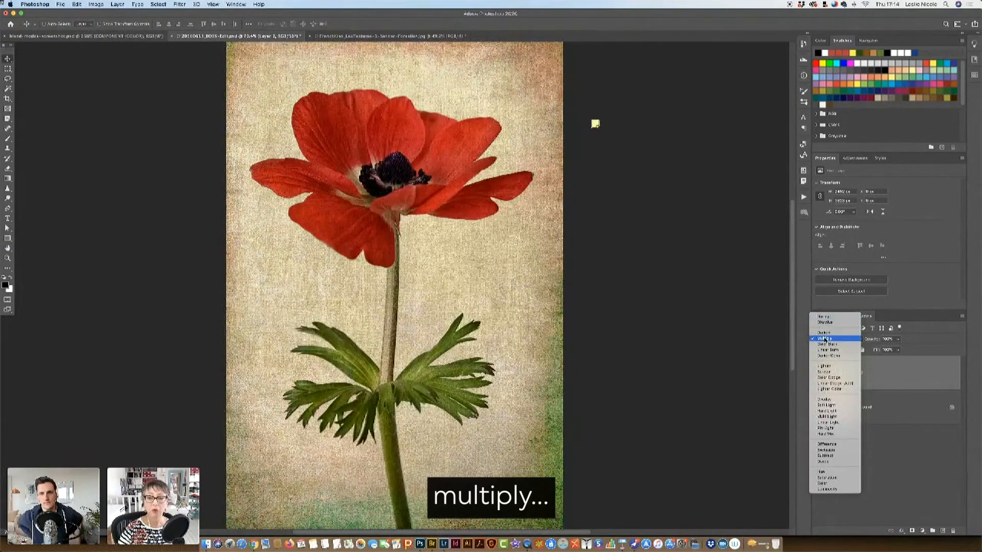
pyautogui.click(825, 338)
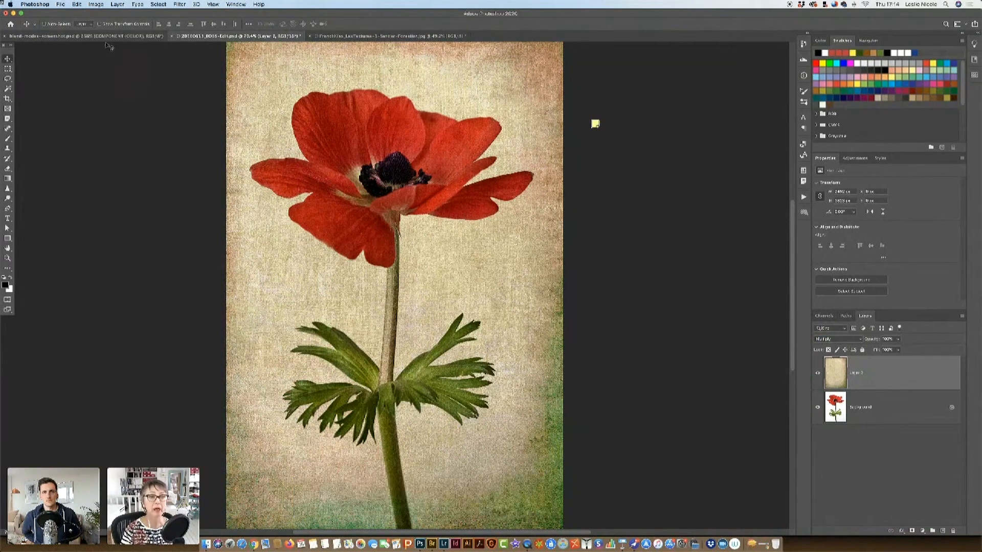
# Switch to the blend-mode reference chart document.
pyautogui.click(233, 36)
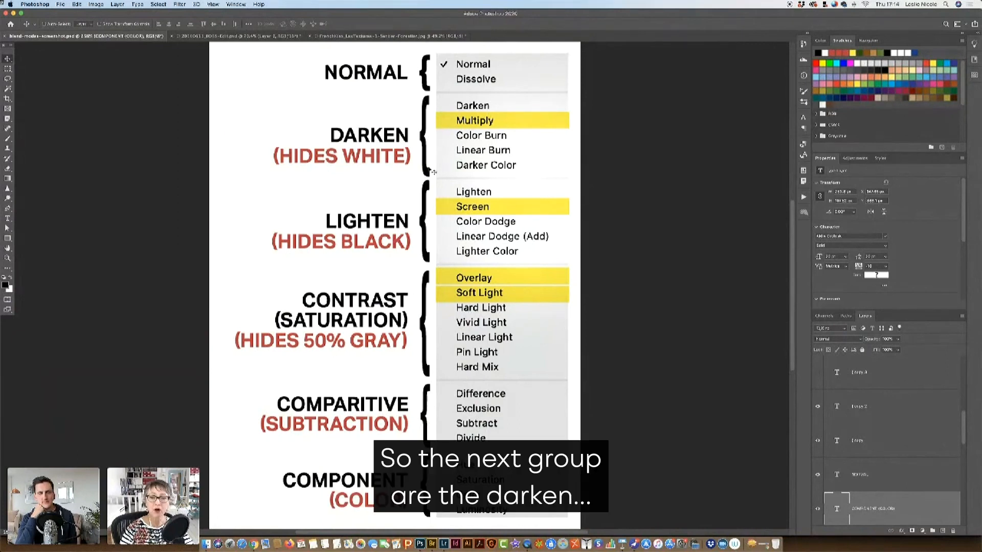
pyautogui.moveTo(445, 135)
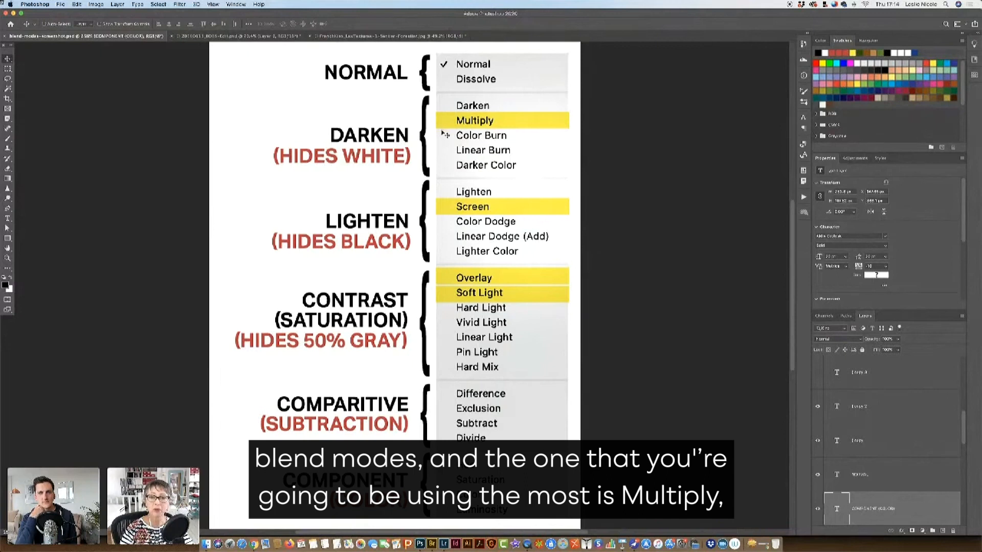
pyautogui.moveTo(495, 129)
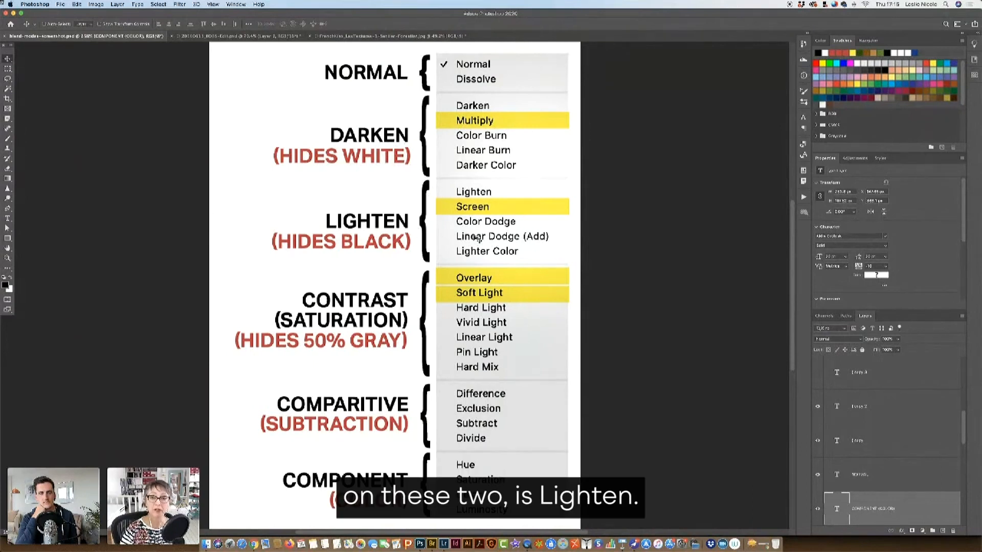
pyautogui.moveTo(497, 211)
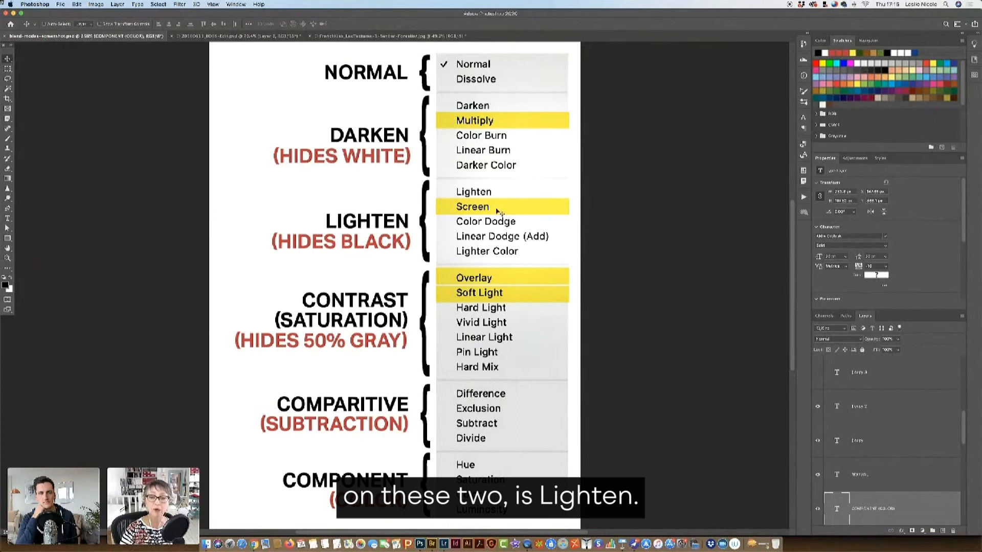
pyautogui.moveTo(450, 202)
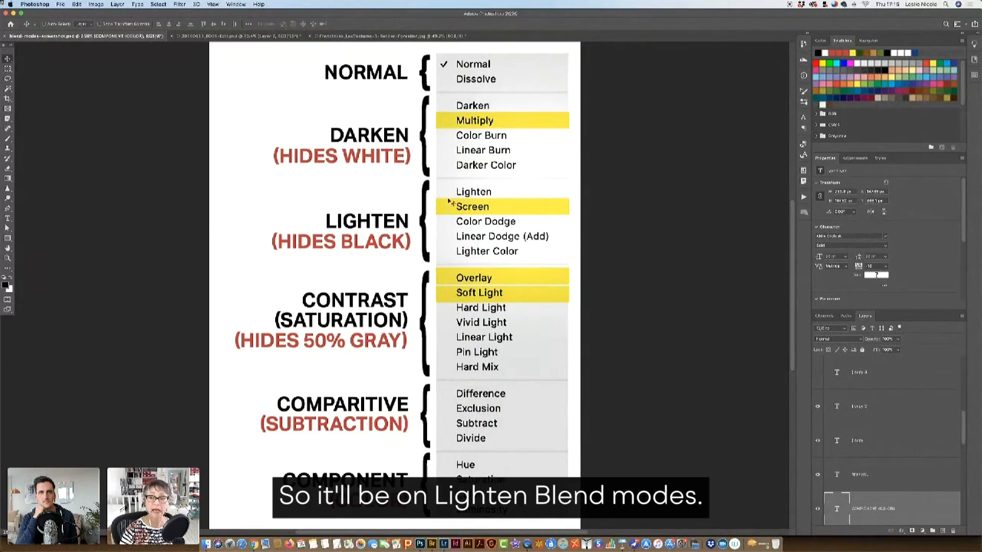
pyautogui.moveTo(469, 286)
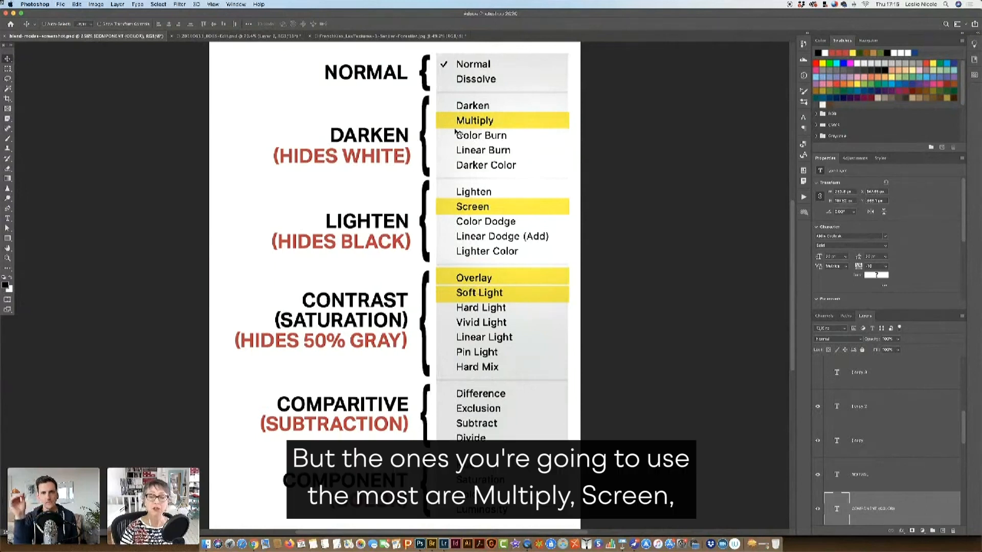
pyautogui.moveTo(484, 210)
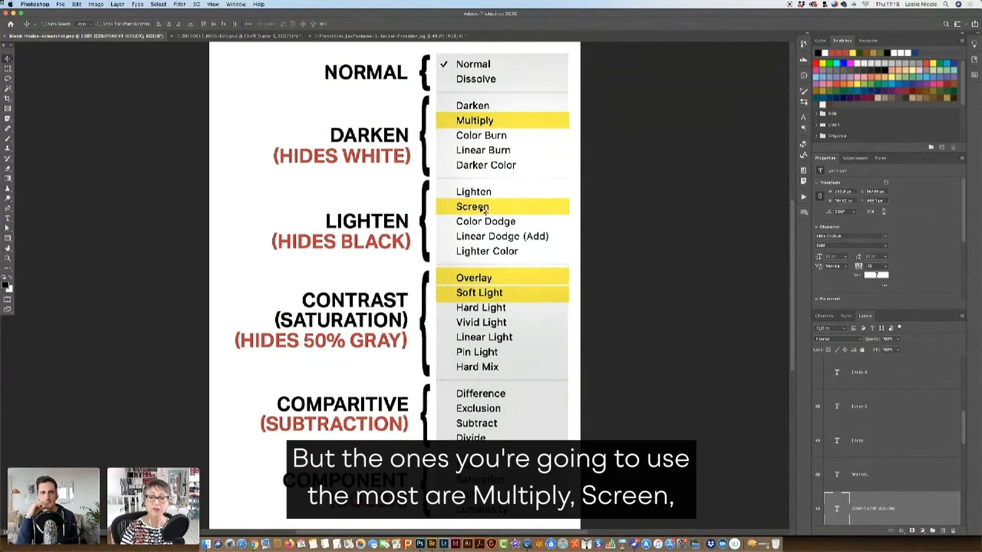